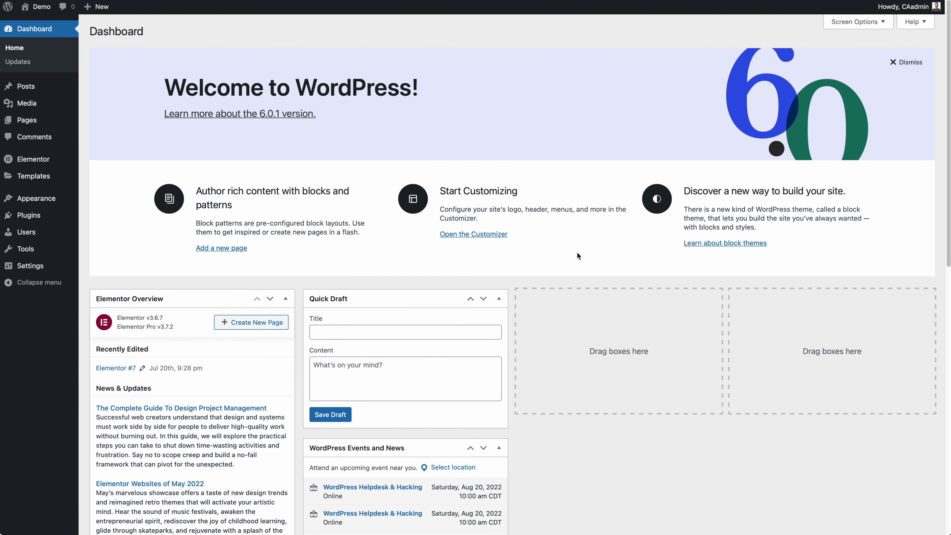
pyautogui.moveTo(11, 229)
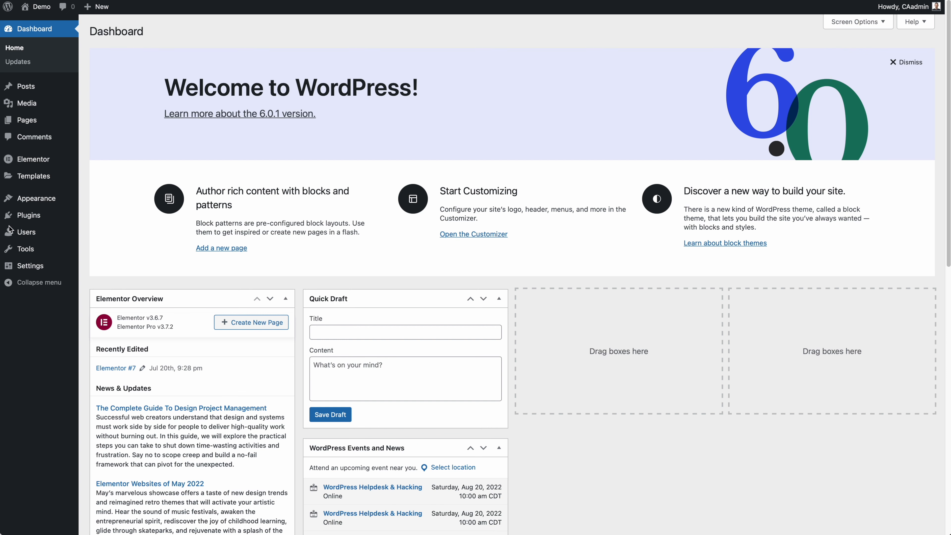
pyautogui.moveTo(27, 232)
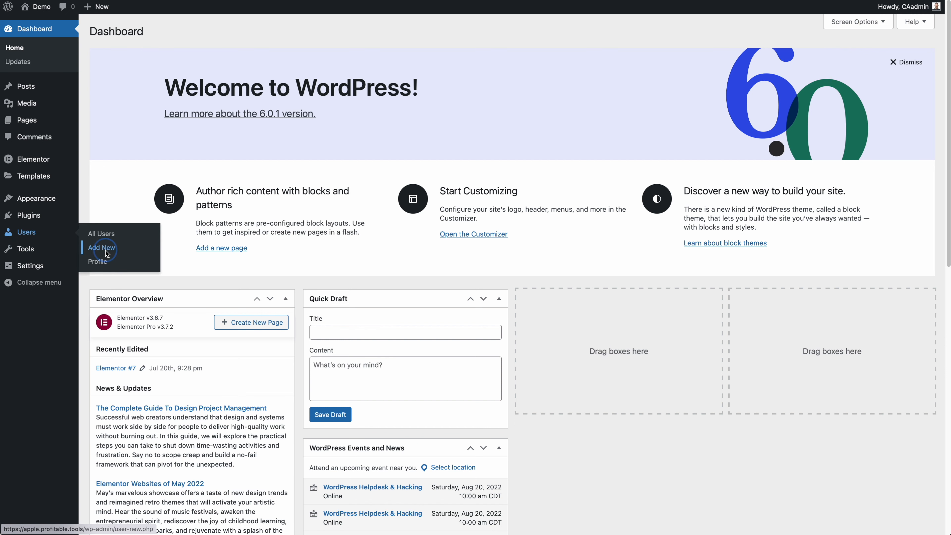
pyautogui.click(103, 248)
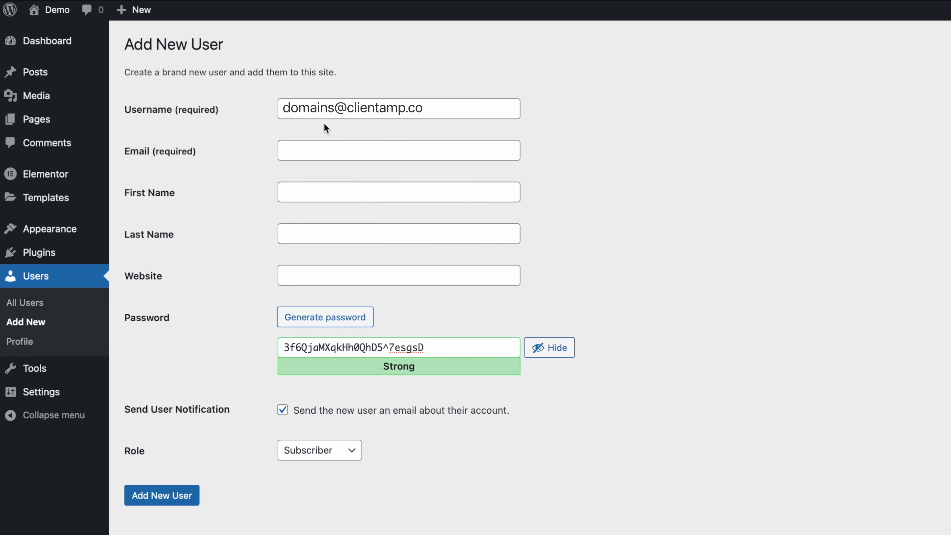
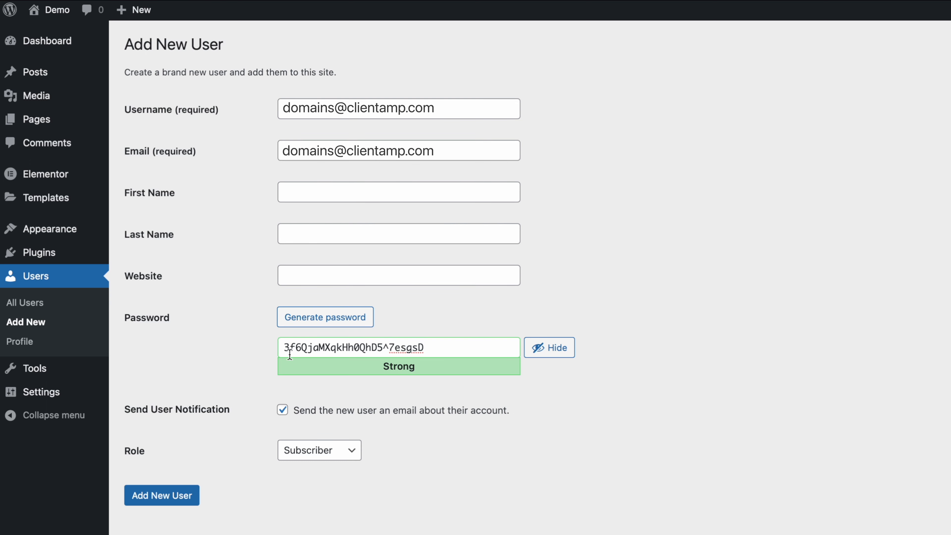
pyautogui.moveTo(263, 349)
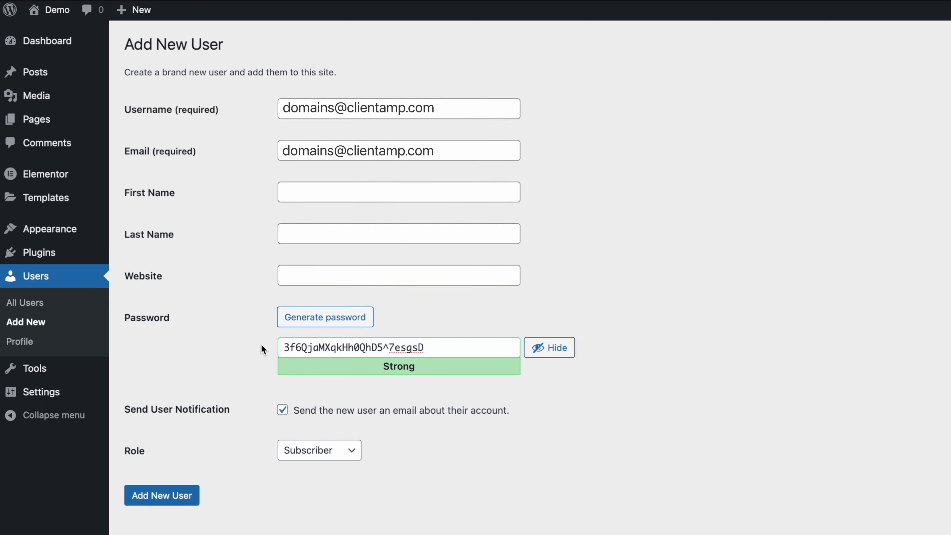
pyautogui.moveTo(203, 413)
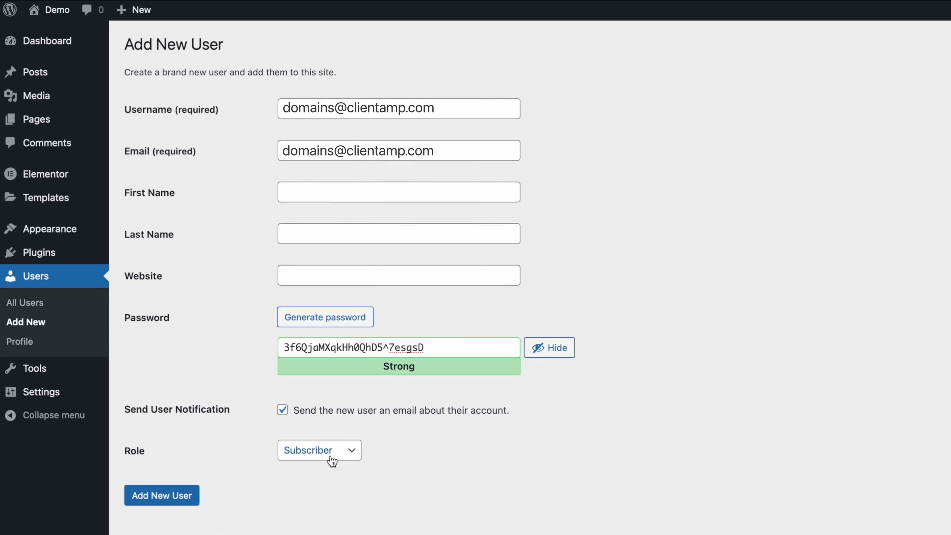
# Change the new user's role from Subscriber to Administrator
pyautogui.click(319, 450)
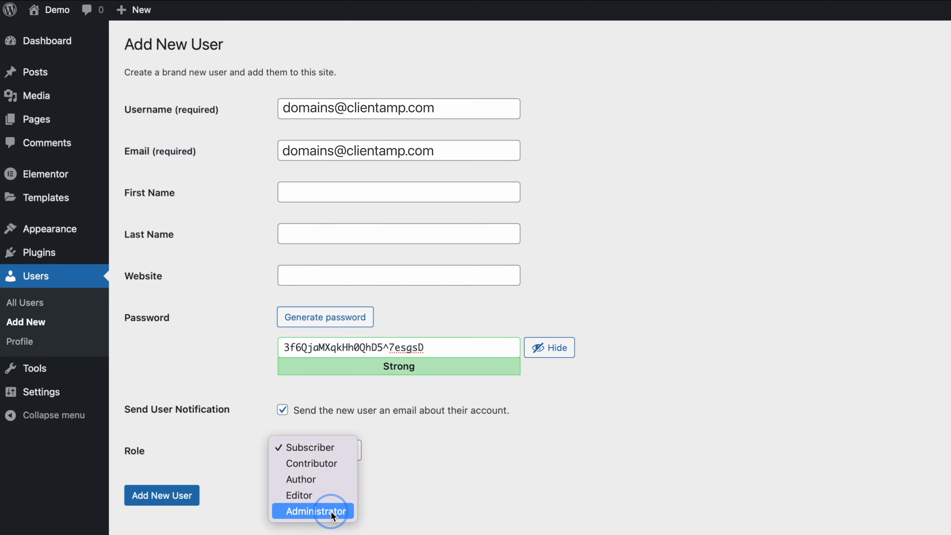
pyautogui.click(314, 510)
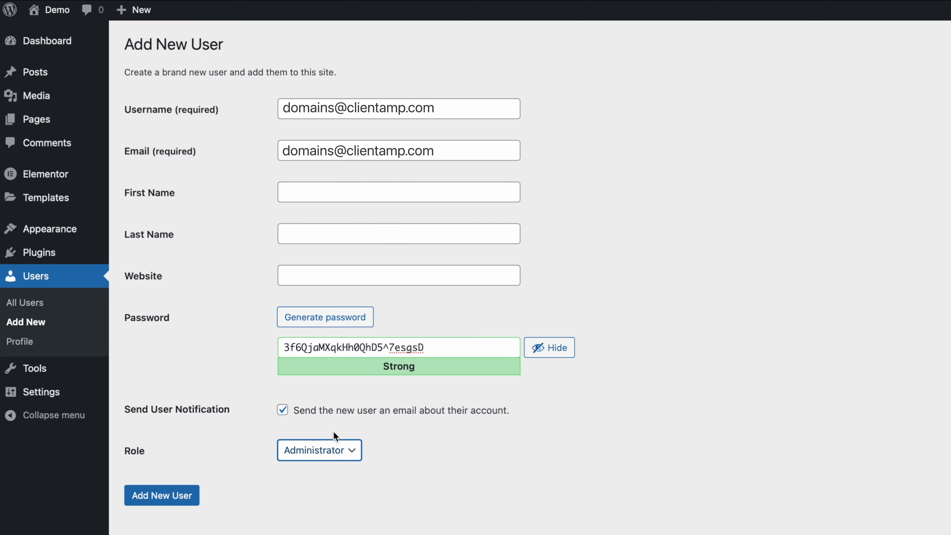
pyautogui.moveTo(336, 465)
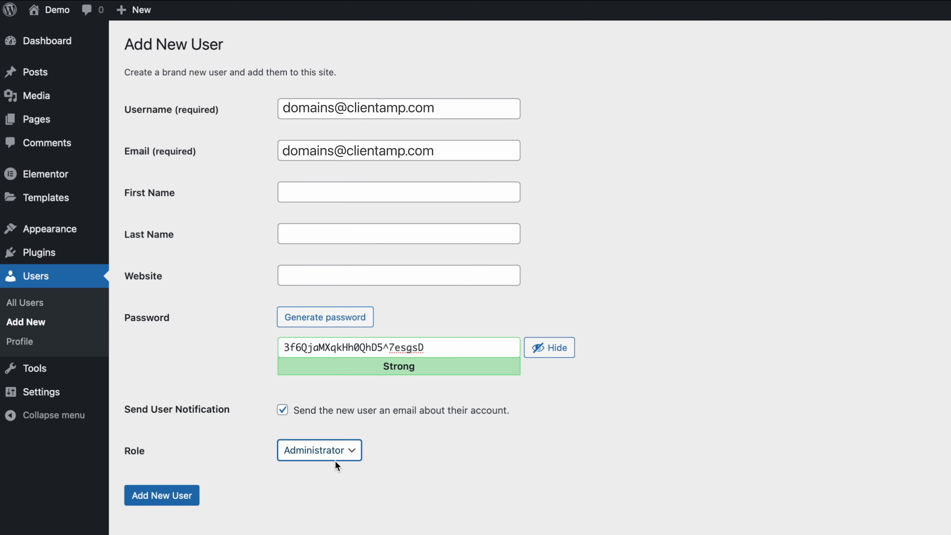
pyautogui.moveTo(161, 495)
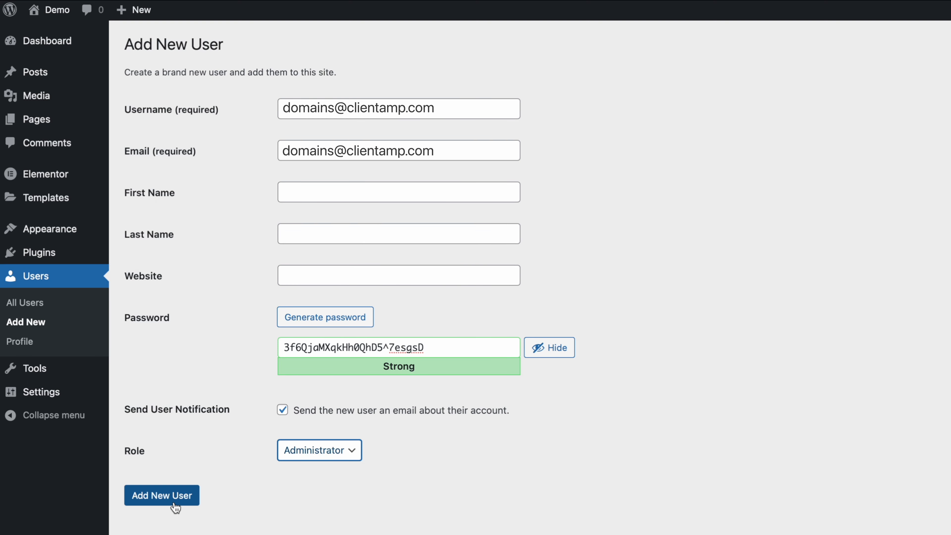